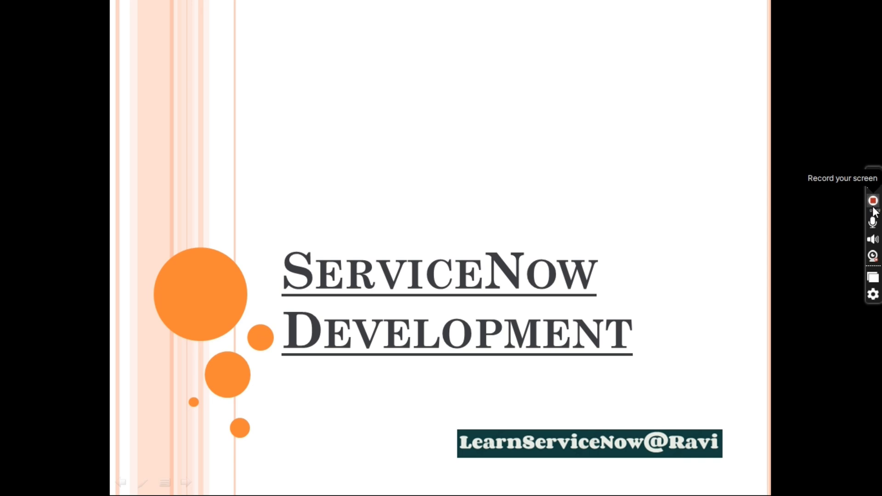
Step: Leave the PowerPoint slideshow for the Chrome window with the ServiceNow instance
left_click(873, 200)
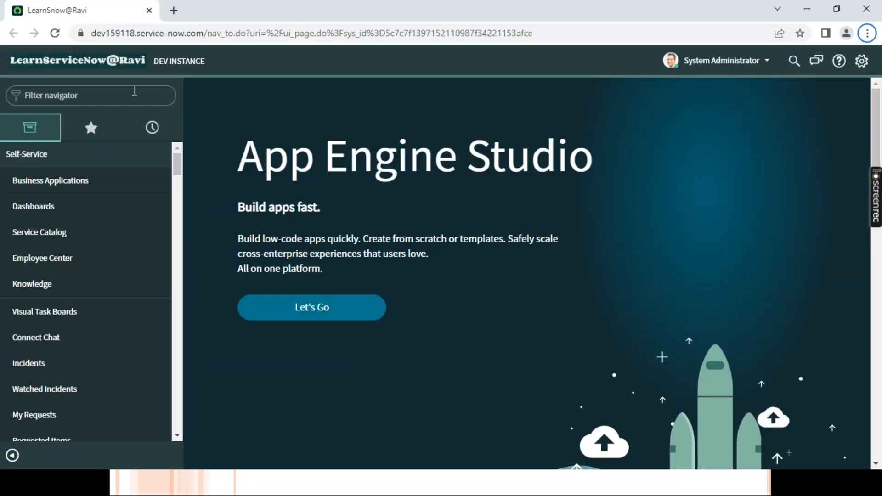
Step: Load google.com in a new second Chrome tab alongside the ServiceNow tab
left_click(173, 10)
type("google")
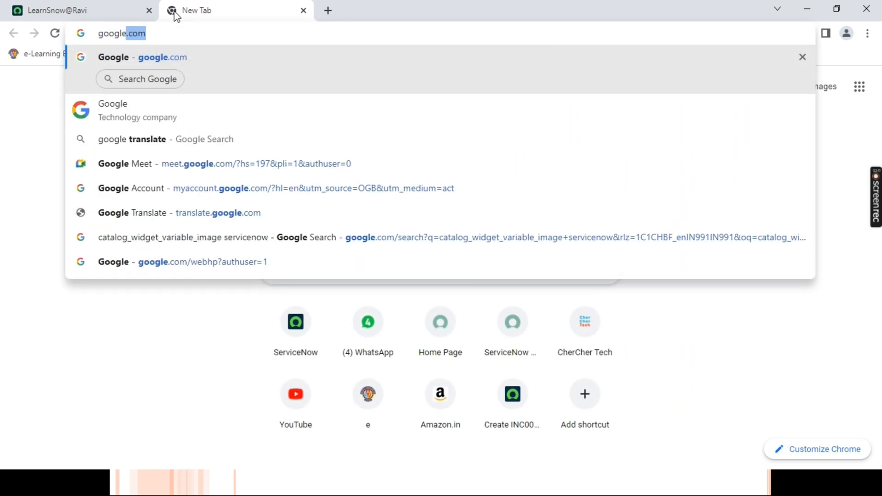
key("Enter")
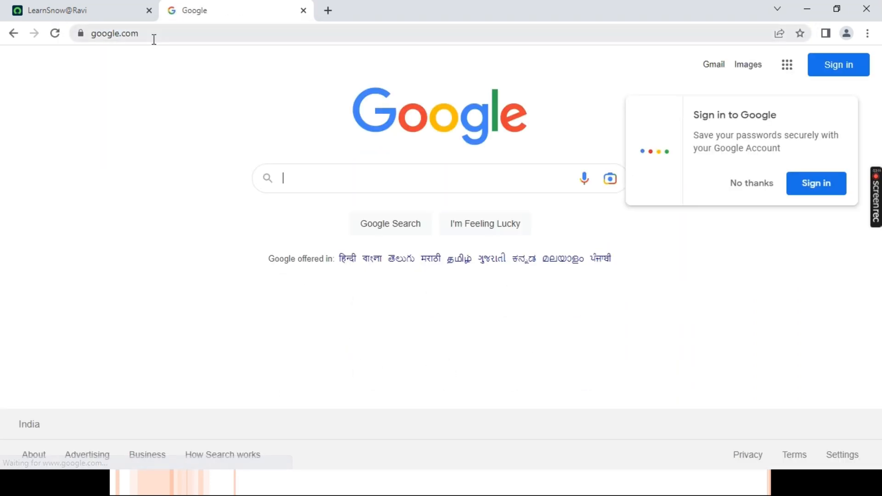
left_click(112, 33)
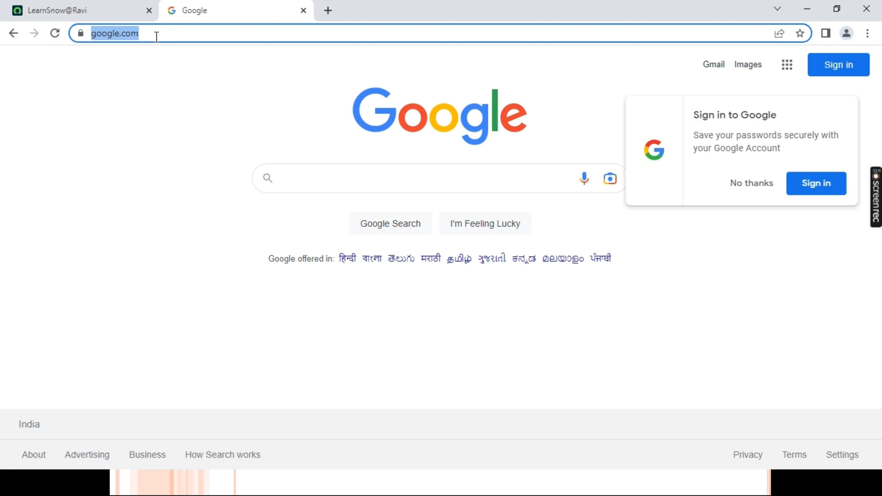
mouse_move(156, 322)
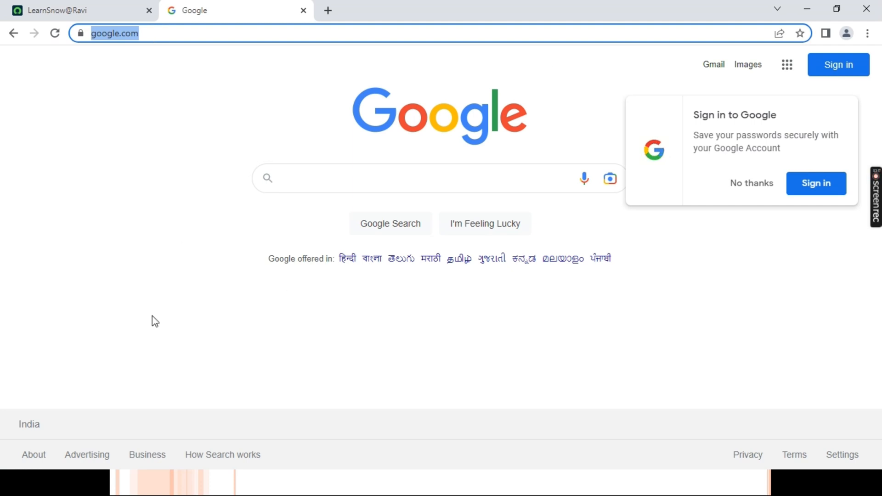
mouse_move(204, 244)
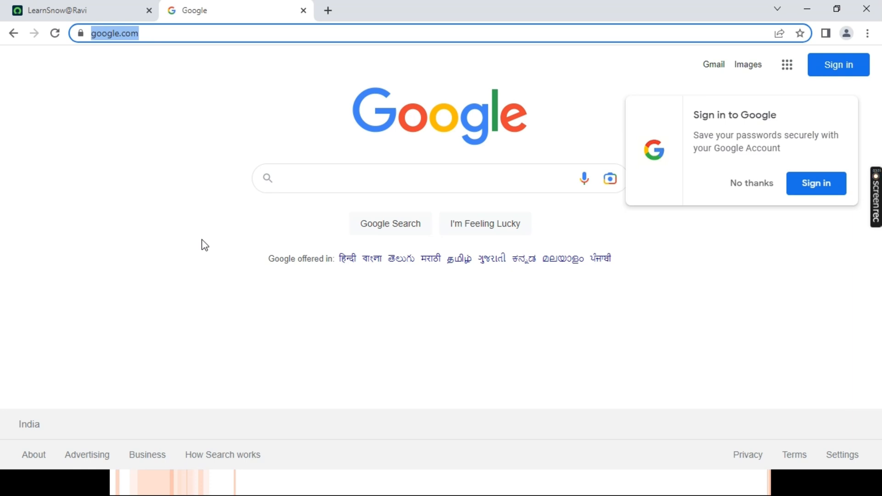
left_click(311, 178)
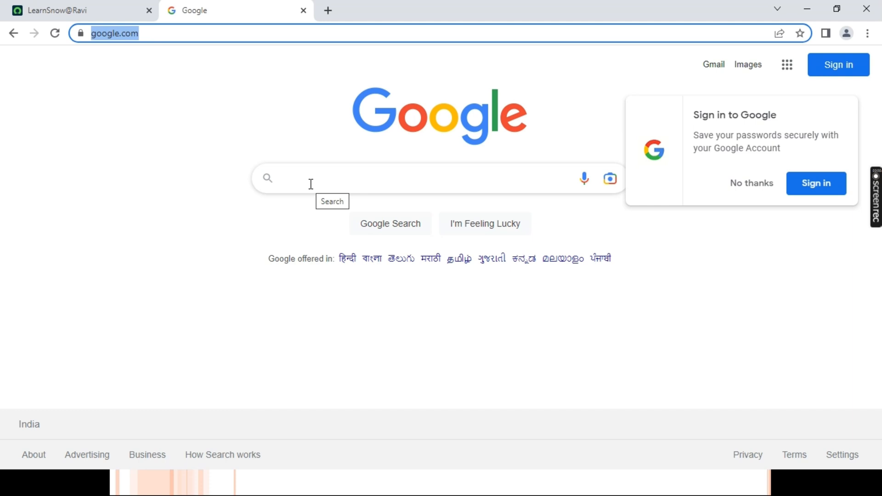
mouse_move(518, 58)
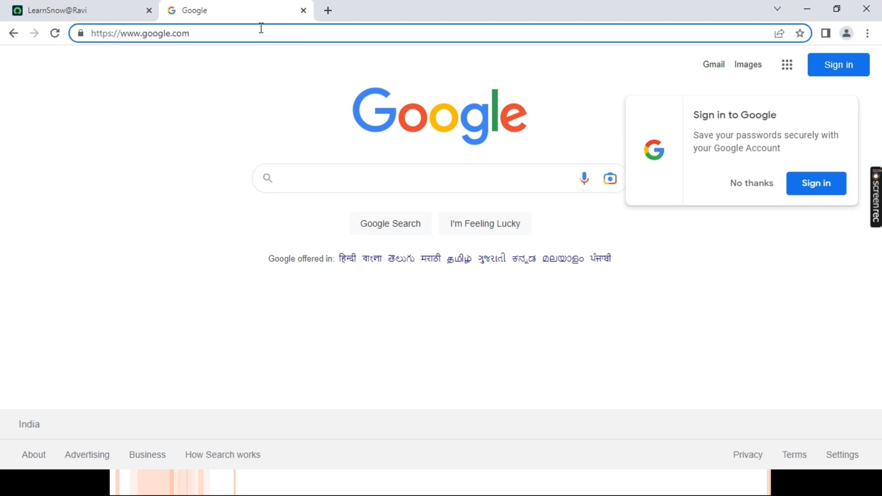
left_click(751, 183)
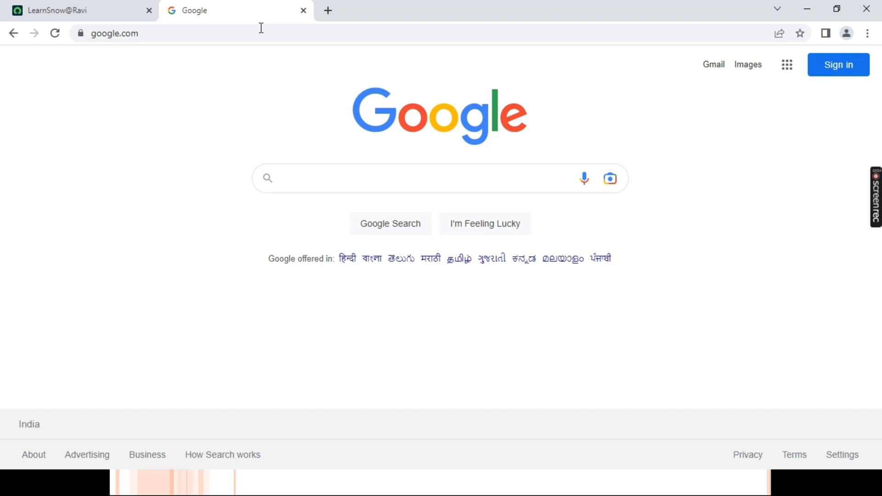
key("alt+tab")
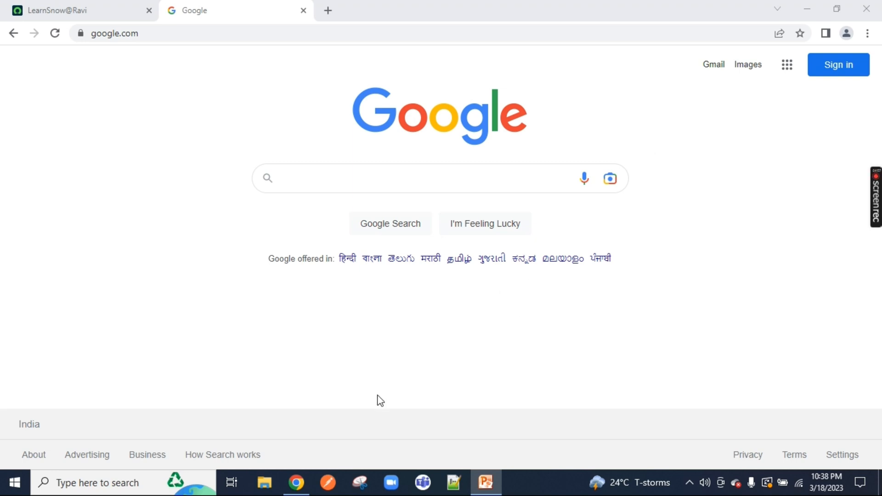
Step: Search 'client script' in the Filter navigator and open System Definition > Client Scripts
left_click(73, 10)
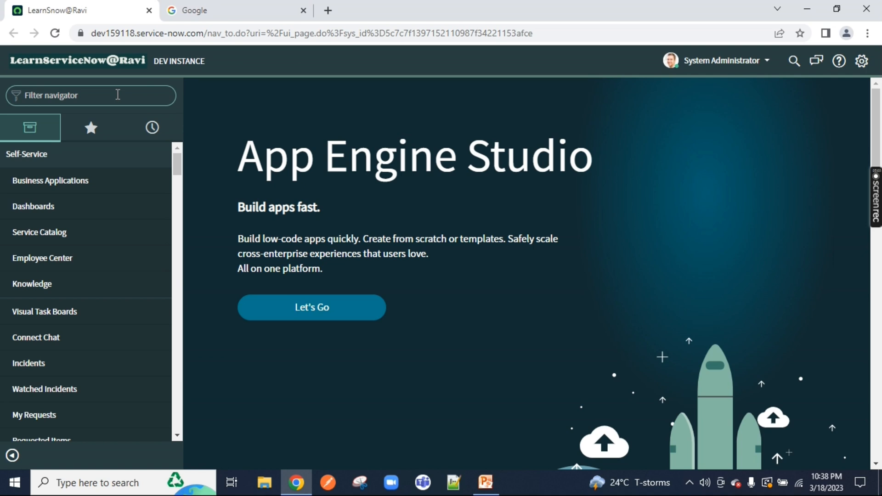
type("client script")
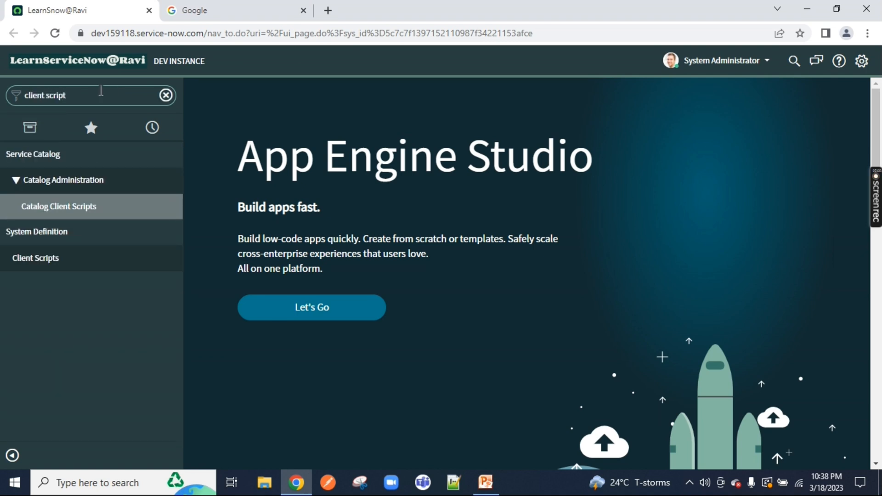
mouse_move(37, 232)
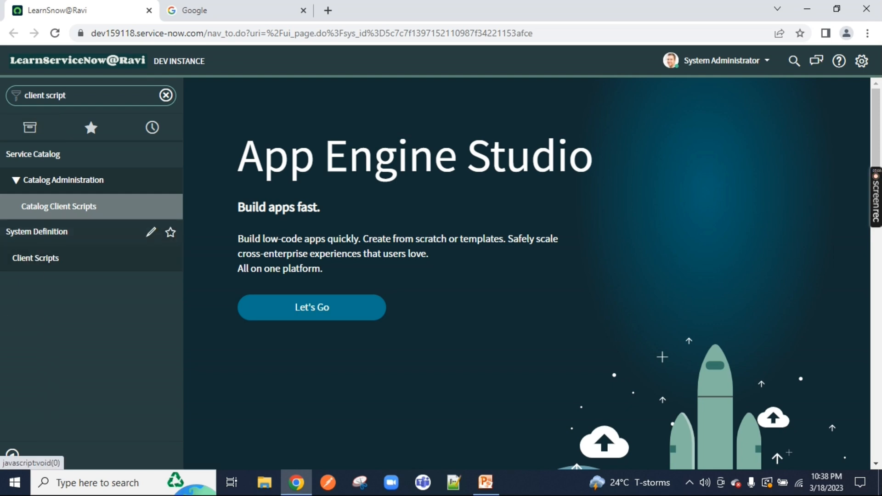
mouse_move(51, 237)
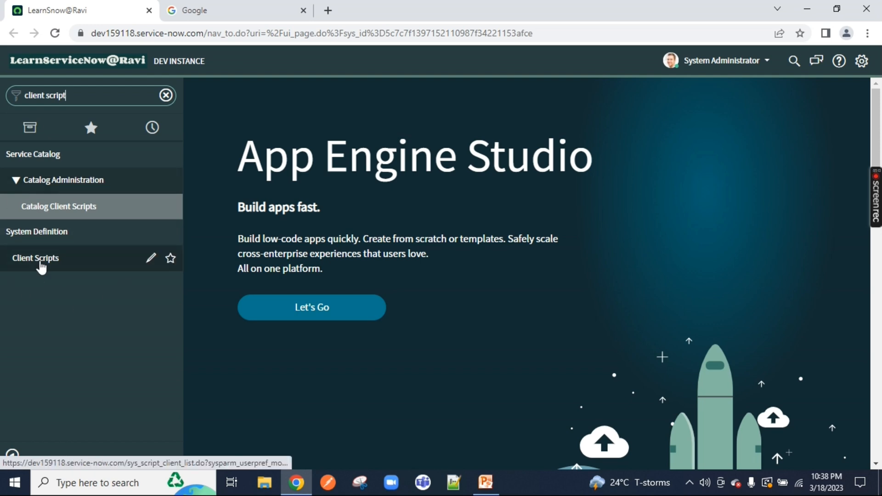
left_click(34, 258)
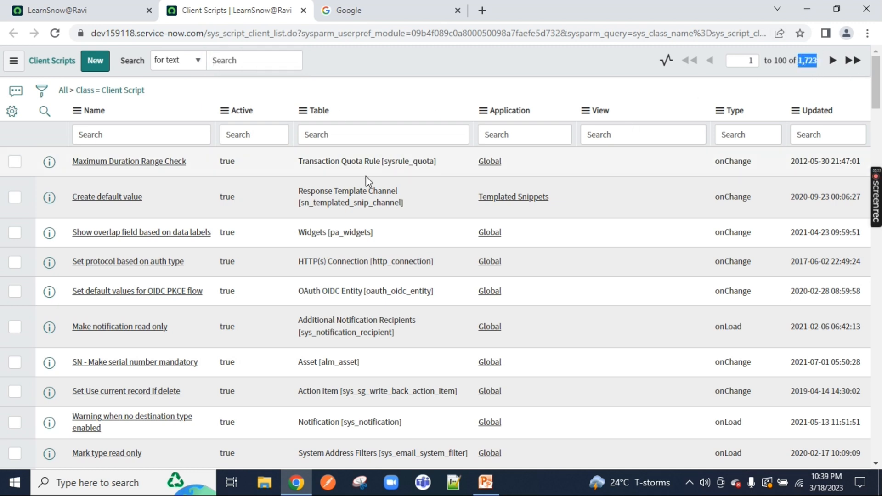
mouse_move(510, 337)
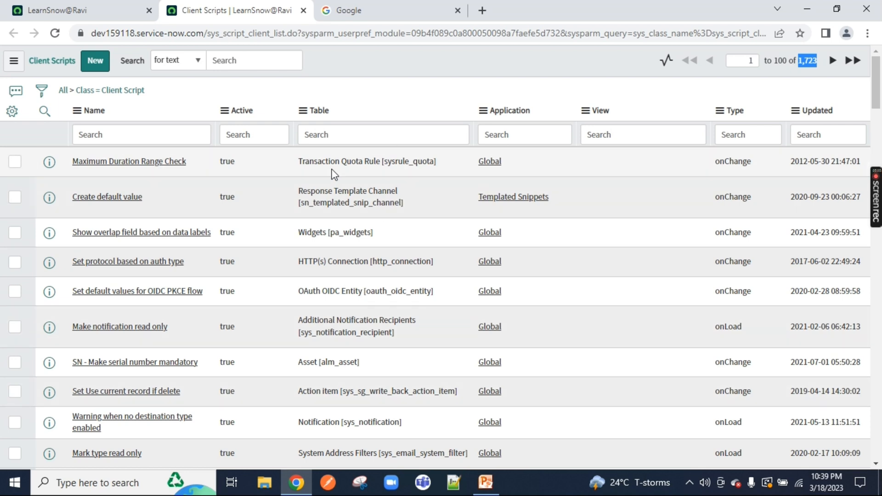
mouse_move(112, 59)
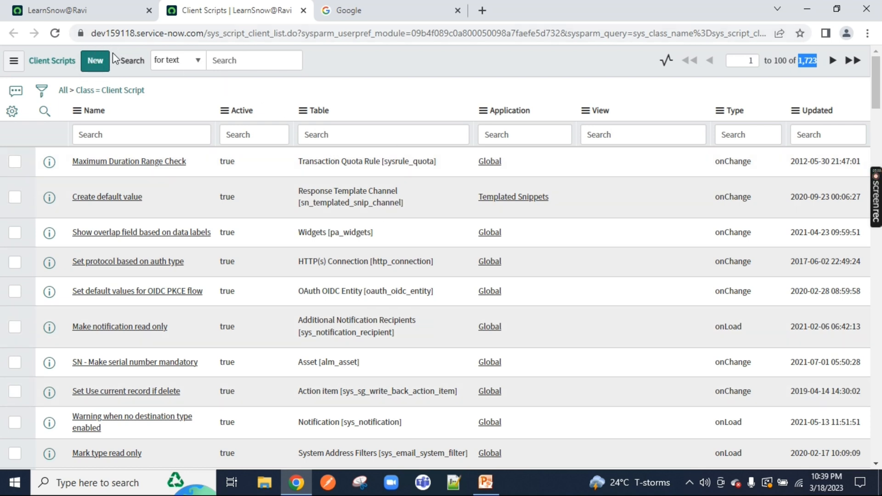
Step: Create a new Client Script record and focus its Name field
left_click(95, 60)
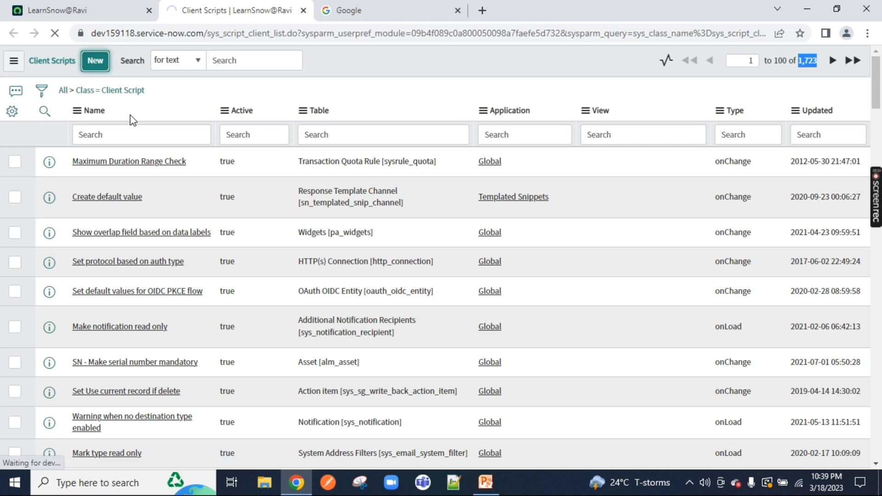
left_click(95, 60)
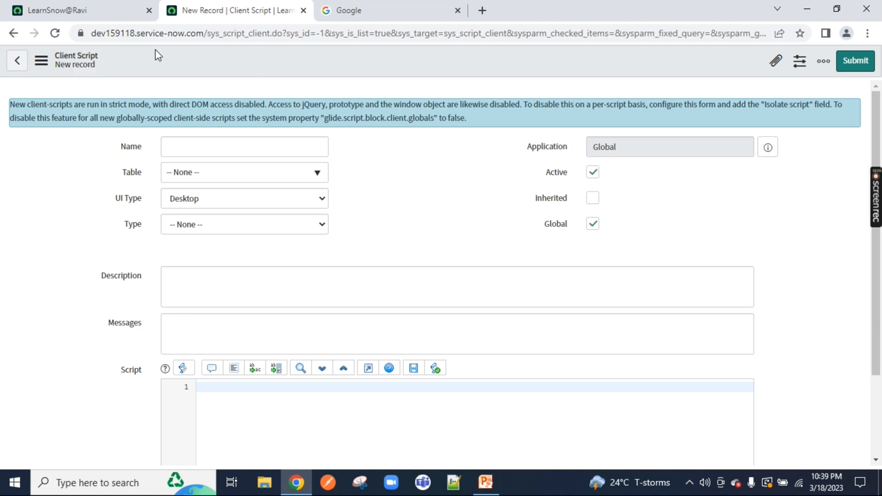
mouse_move(408, 212)
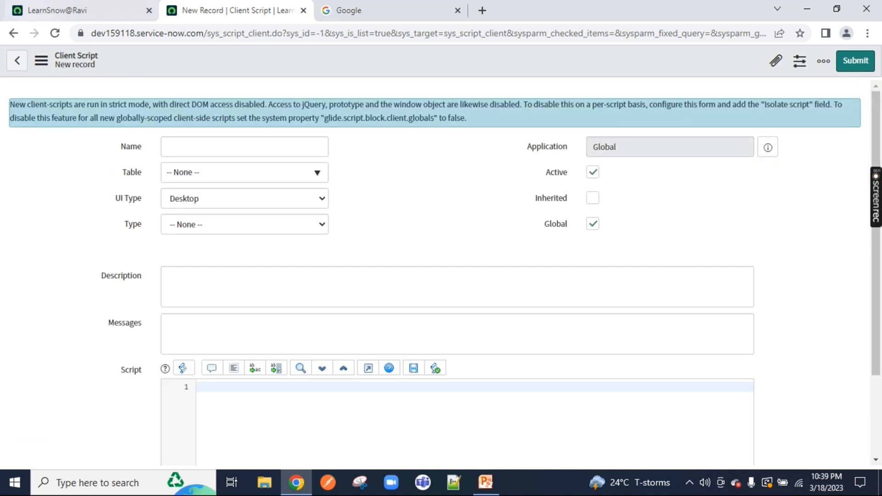
mouse_move(380, 152)
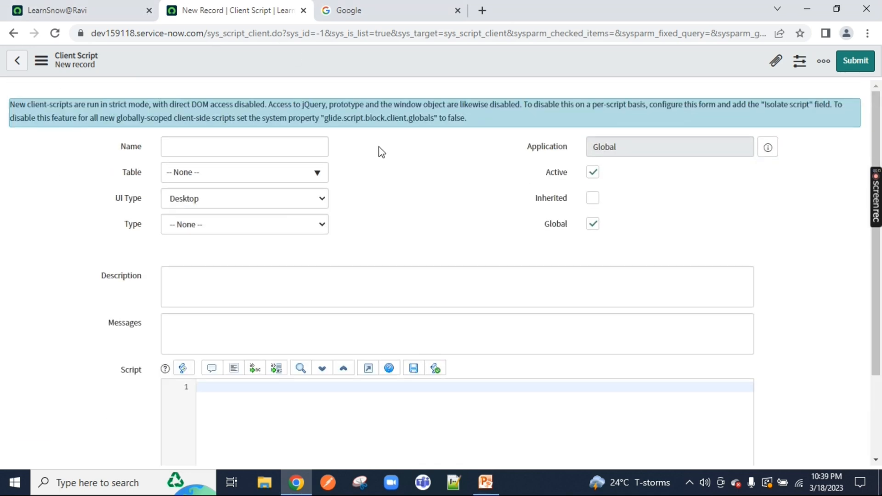
left_click(244, 147)
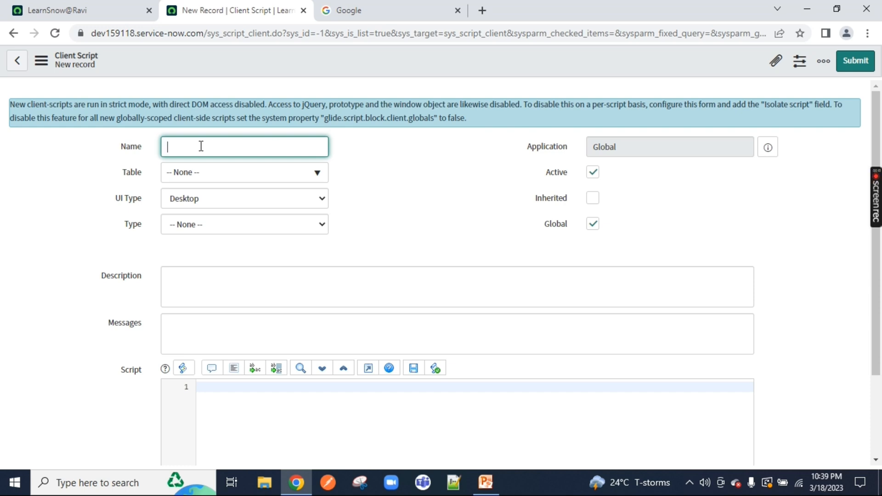
Step: Name the script Test_Client Script and set its table to Incident [incident]
type("Test_Client Scr")
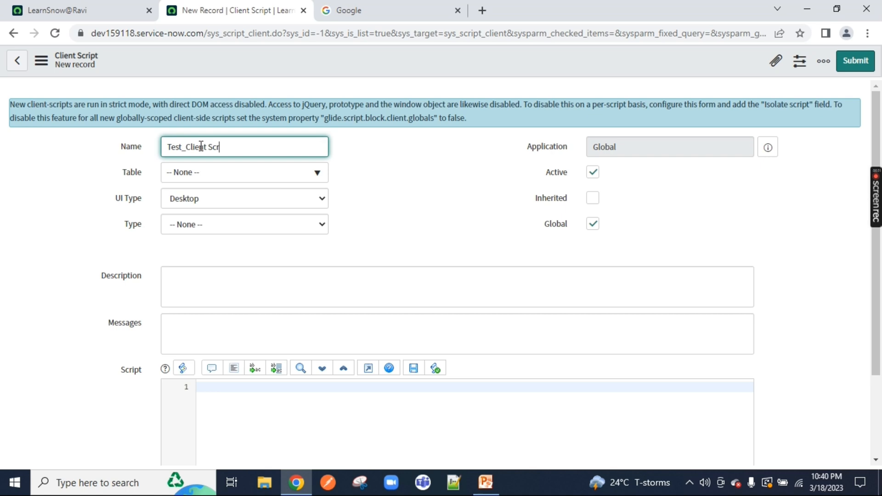
type("ipt")
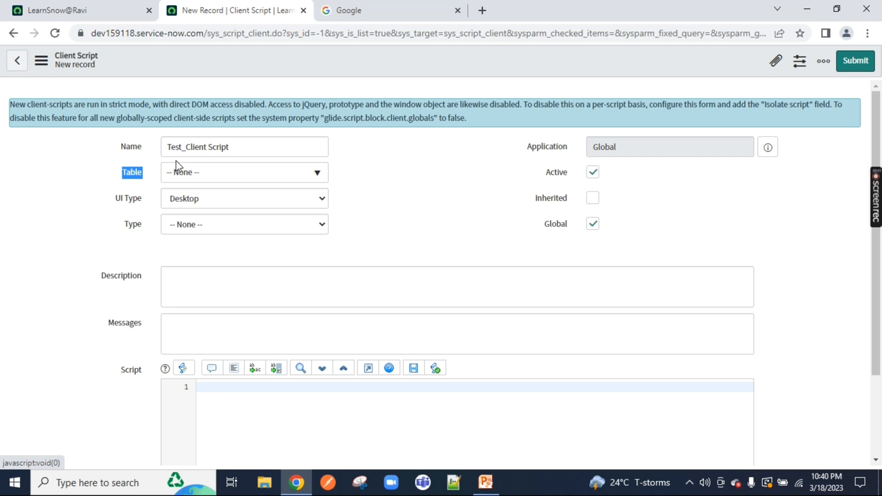
mouse_move(208, 180)
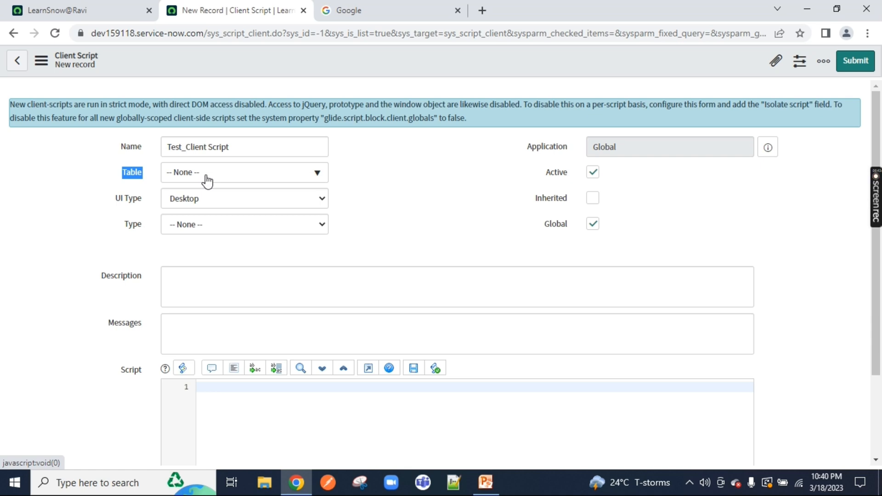
left_click(245, 172)
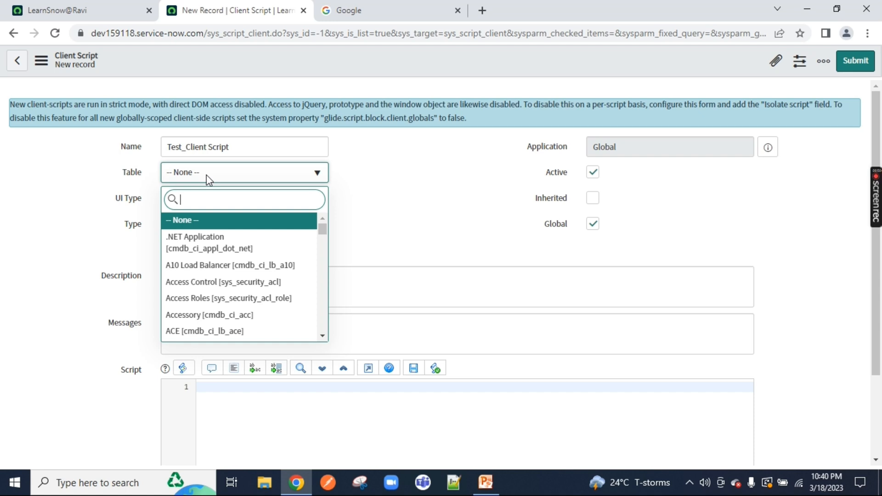
type("incident")
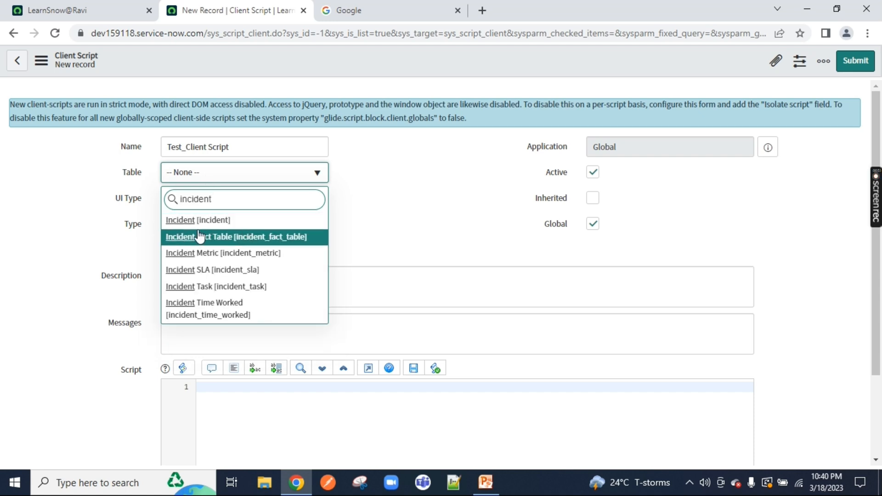
left_click(197, 220)
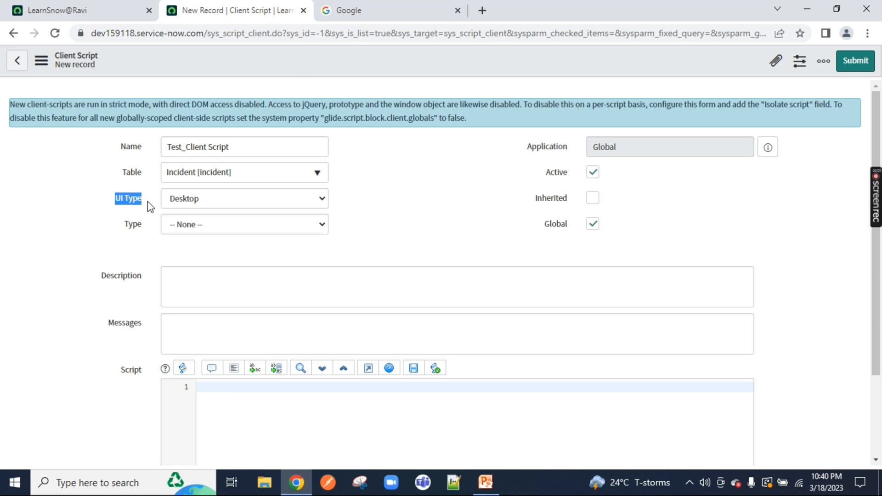
left_click(244, 199)
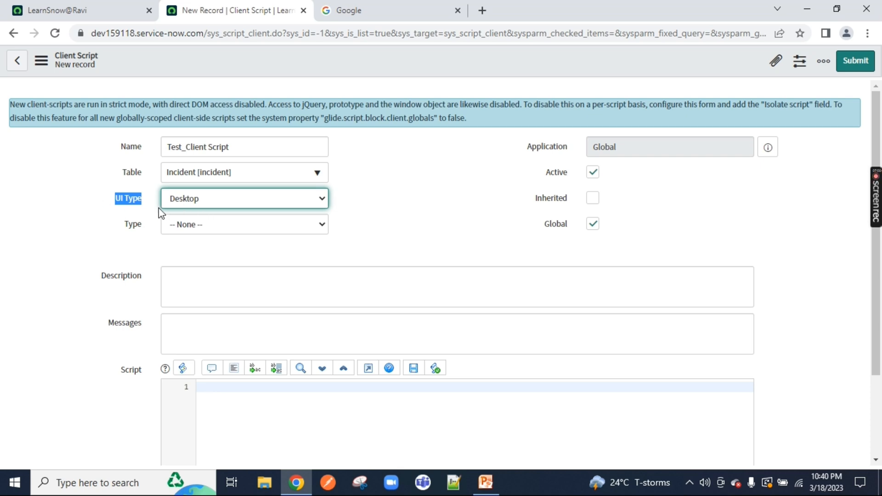
mouse_move(118, 148)
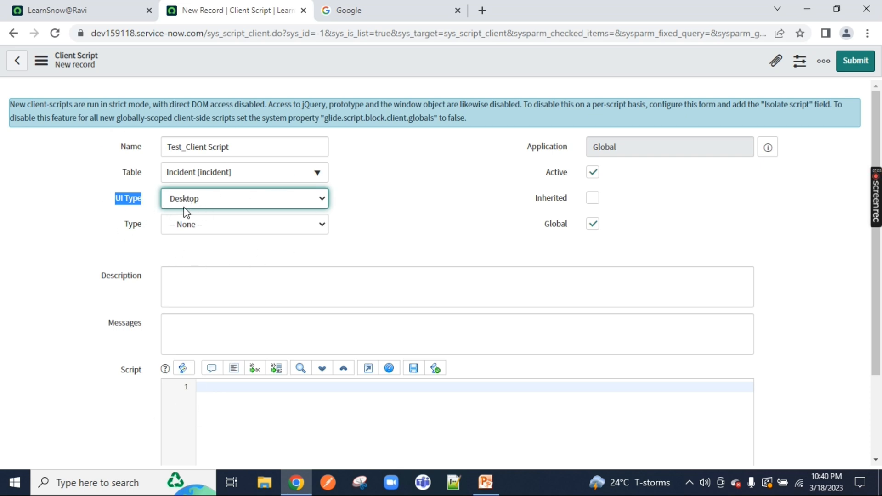
left_click(244, 198)
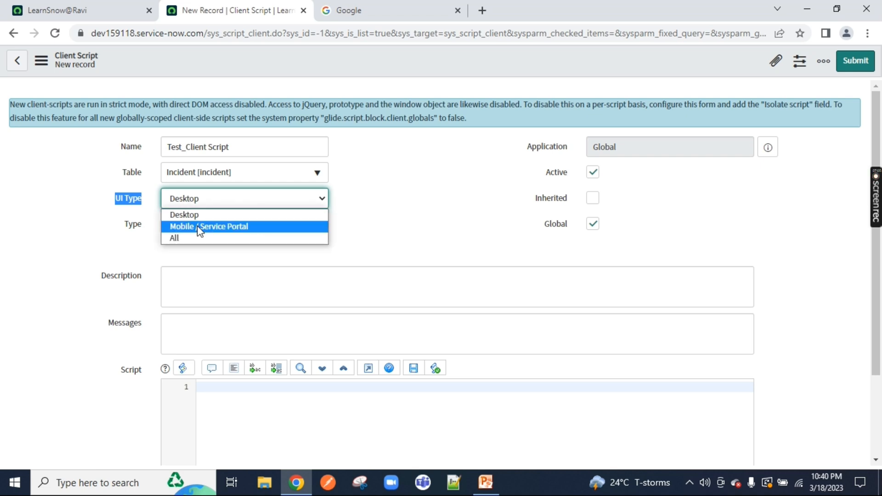
mouse_move(189, 237)
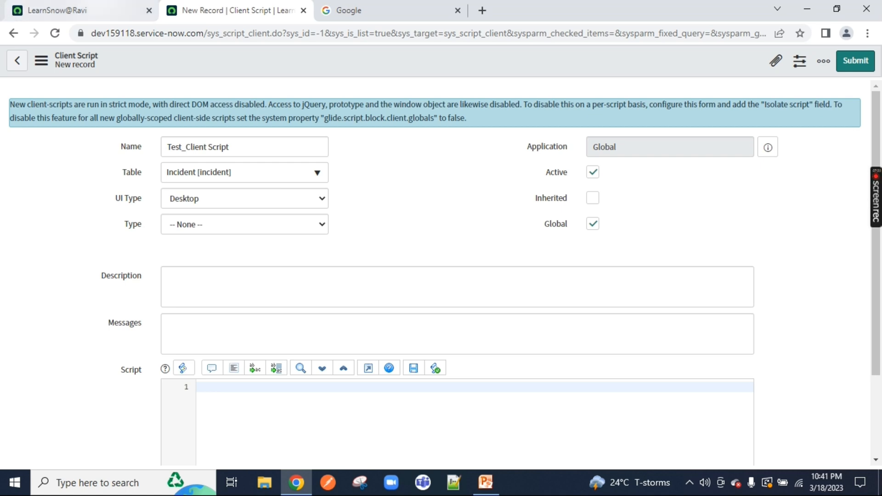
Step: Duplicate the tab into the Service Portal and dismiss the Employee Center banner
right_click(236, 10)
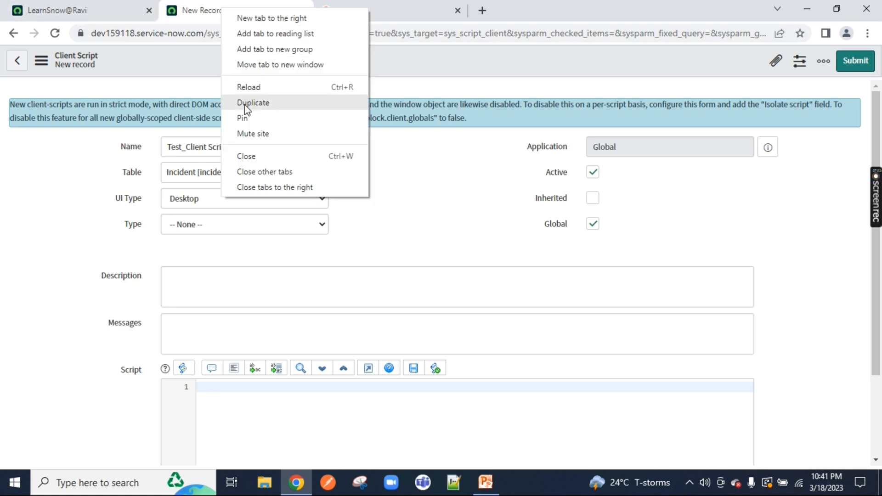
left_click(254, 102)
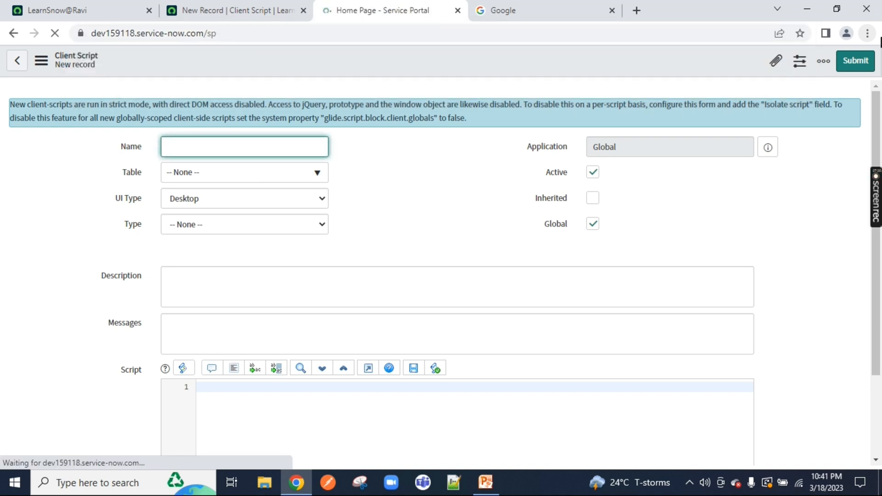
left_click(385, 11)
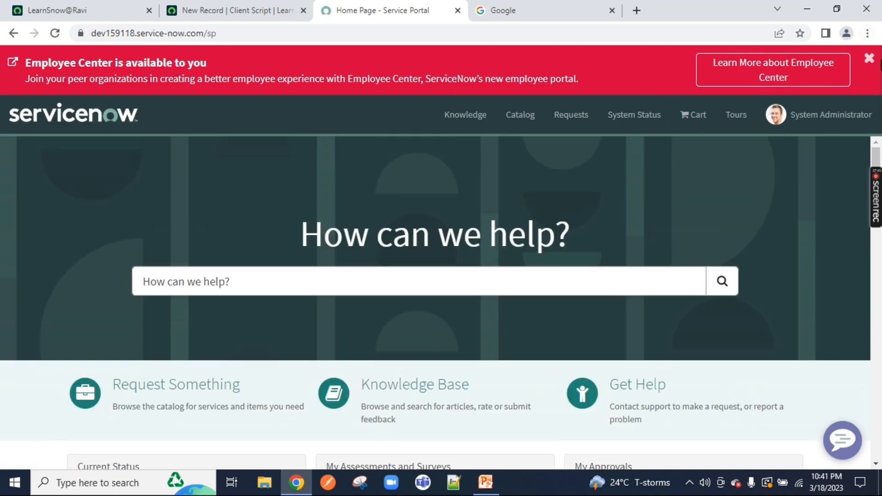
left_click(869, 58)
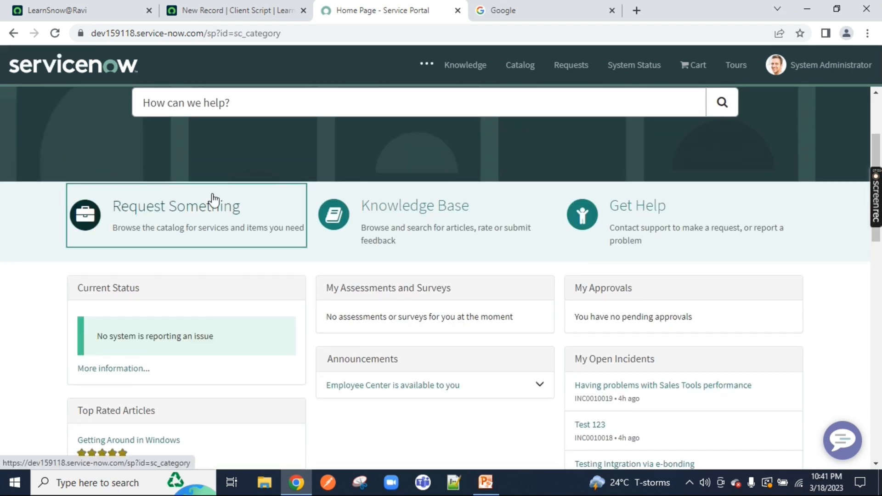
Step: Browse the Request Something catalog to Can We Help You?, then return to the Client Script form
left_click(176, 206)
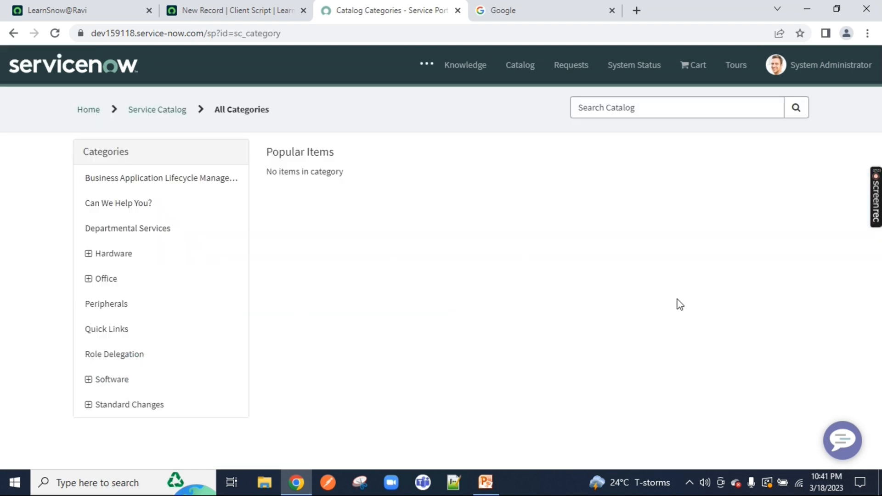
mouse_move(88, 109)
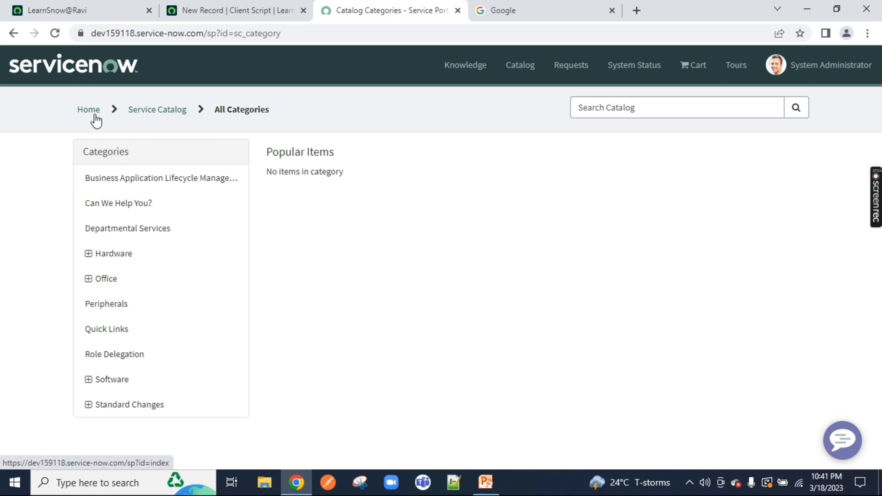
left_click(89, 109)
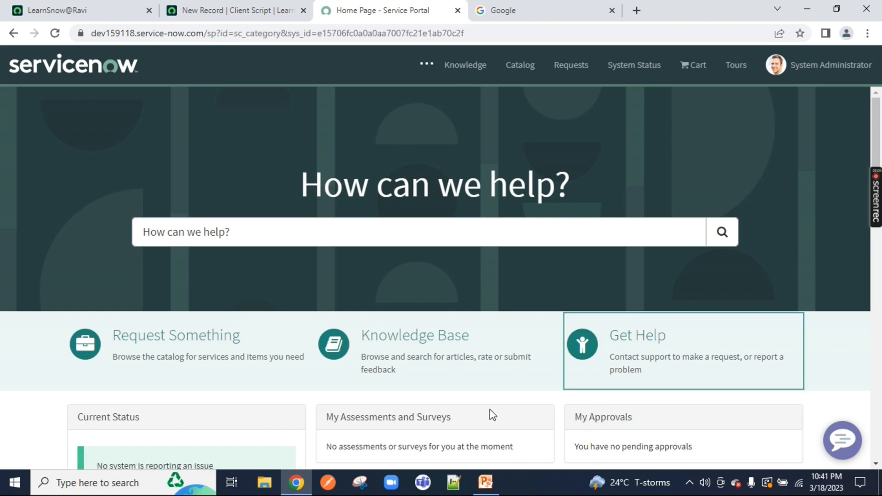
mouse_move(253, 176)
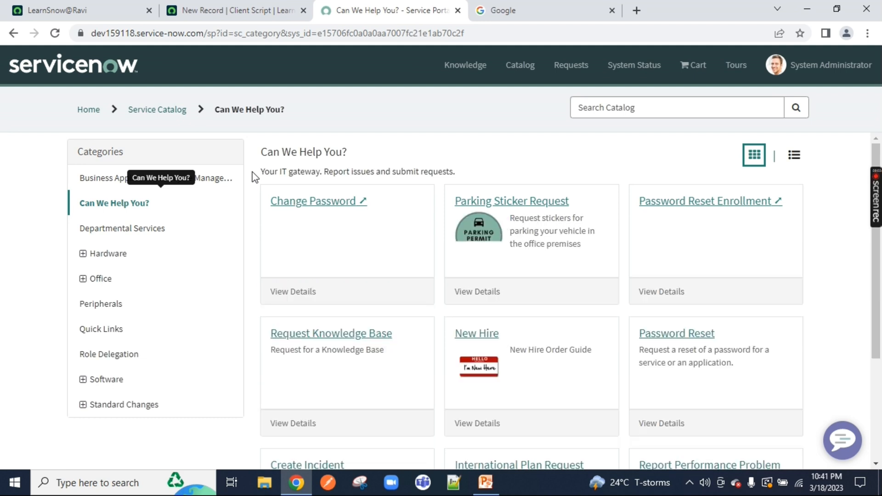
left_click(231, 11)
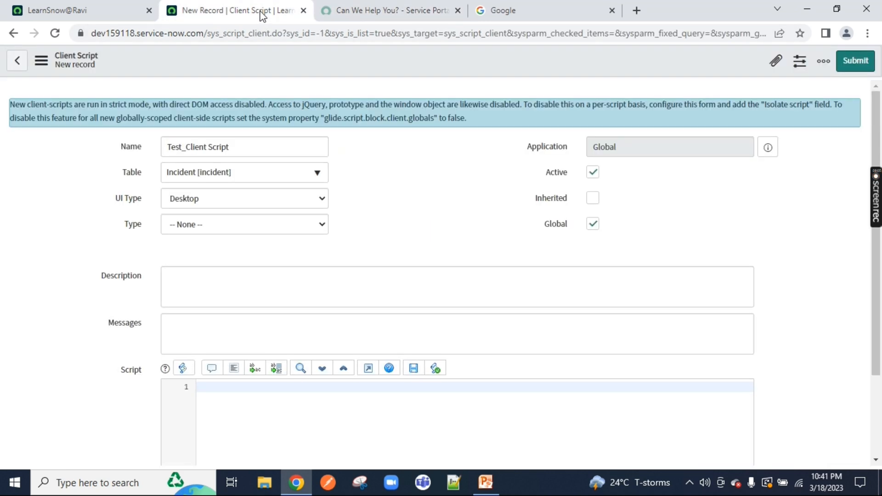
Step: Set the client script's UI Type to All
left_click(245, 199)
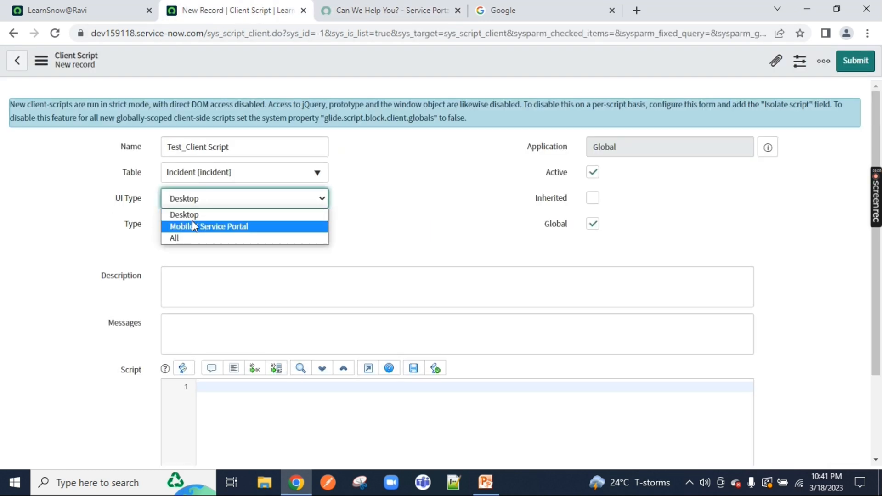
mouse_move(186, 227)
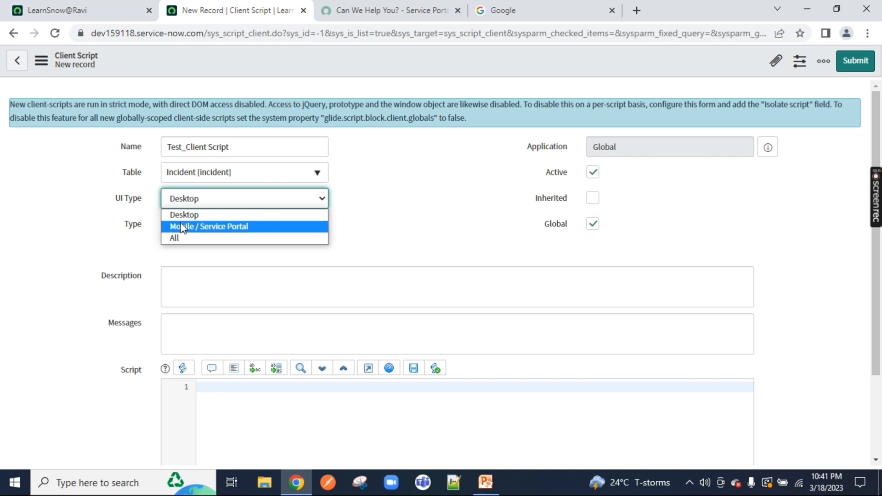
mouse_move(157, 224)
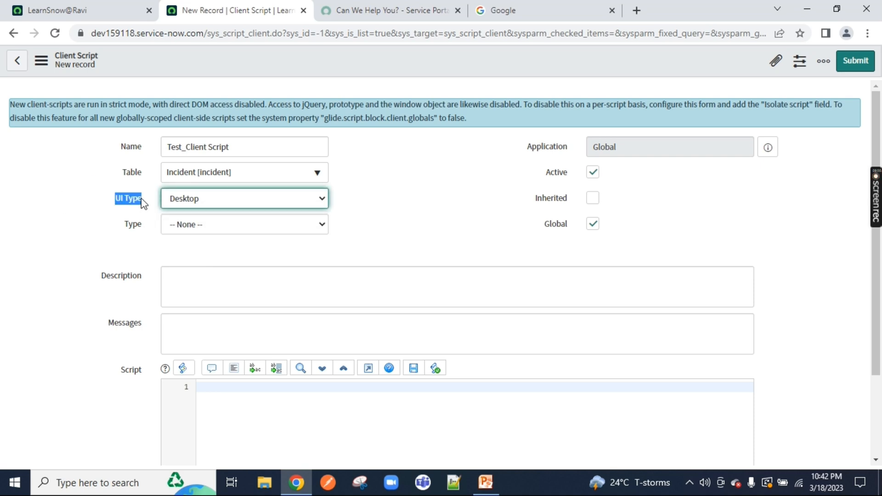
left_click(244, 199)
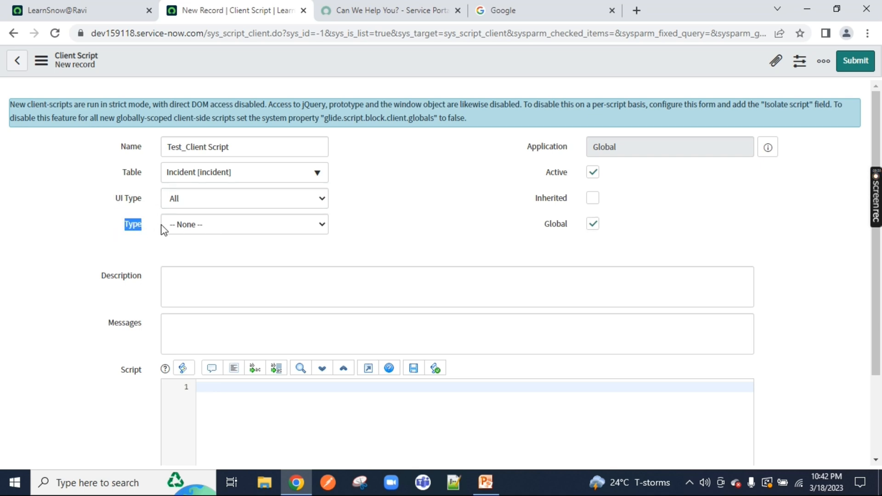
Step: Set the script Type to onLoad, filling the body with the onLoad function template
left_click(244, 225)
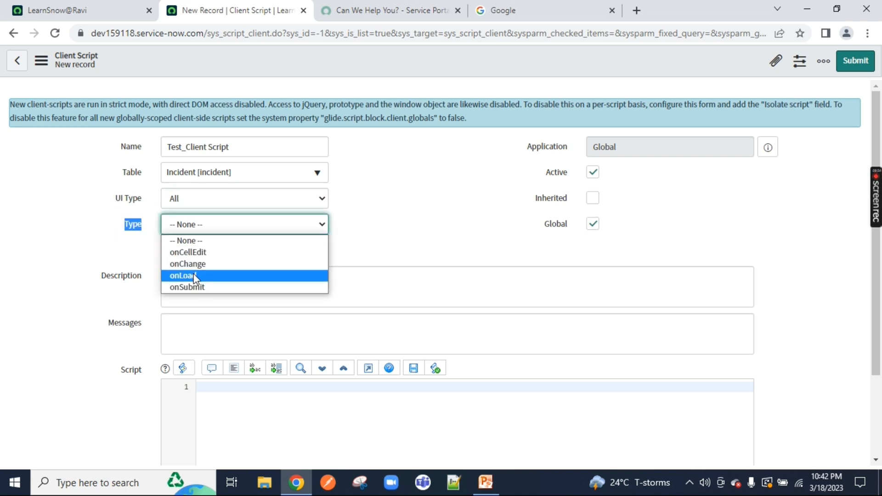
left_click(188, 276)
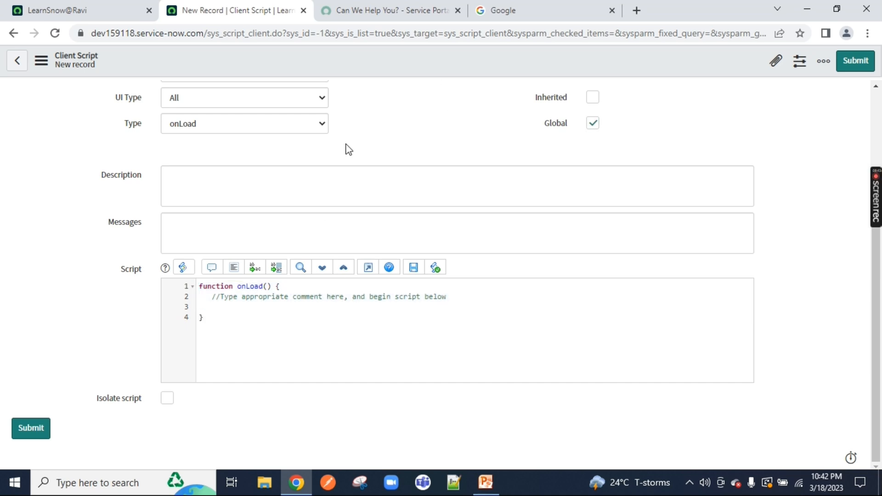
left_click(244, 224)
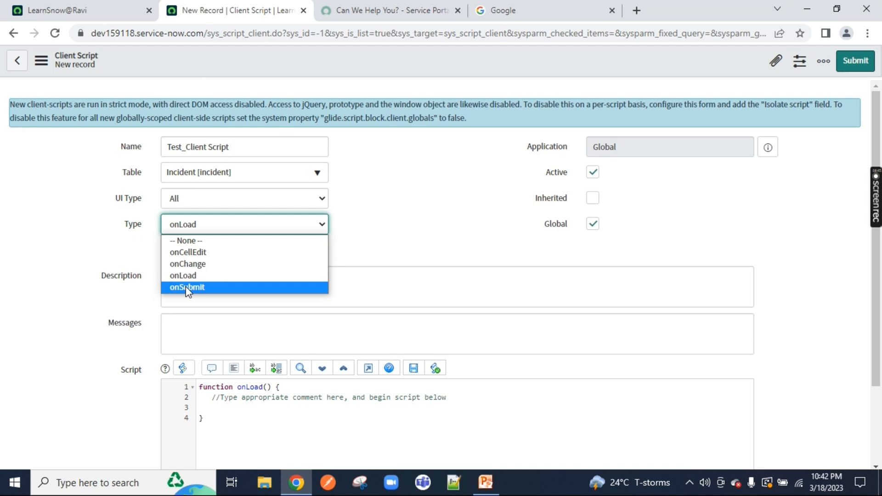
mouse_move(187, 259)
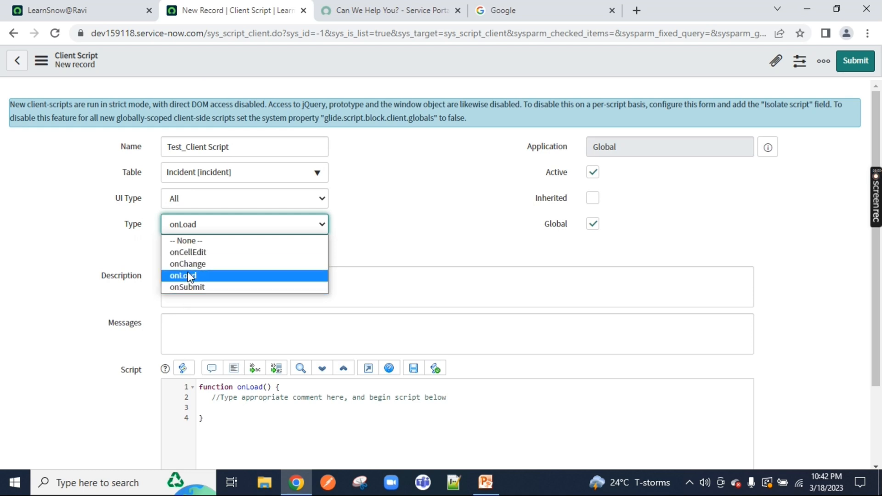
left_click(181, 274)
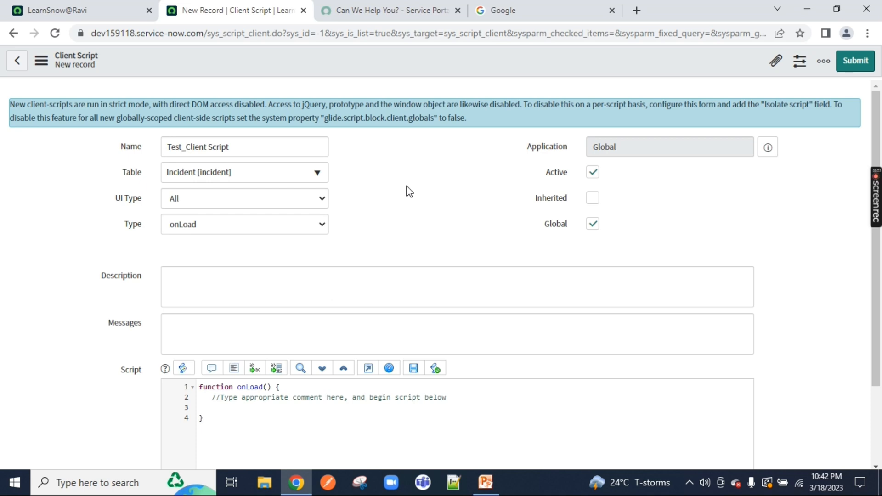